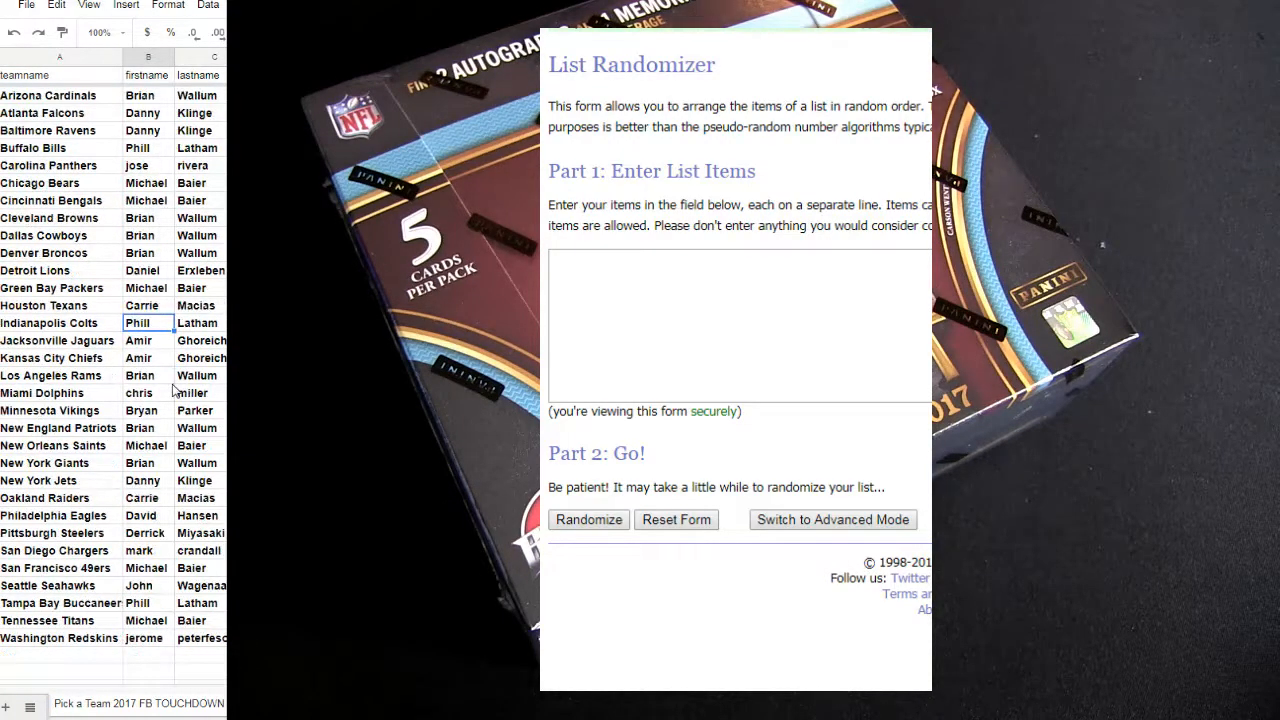
mouse_move(132, 450)
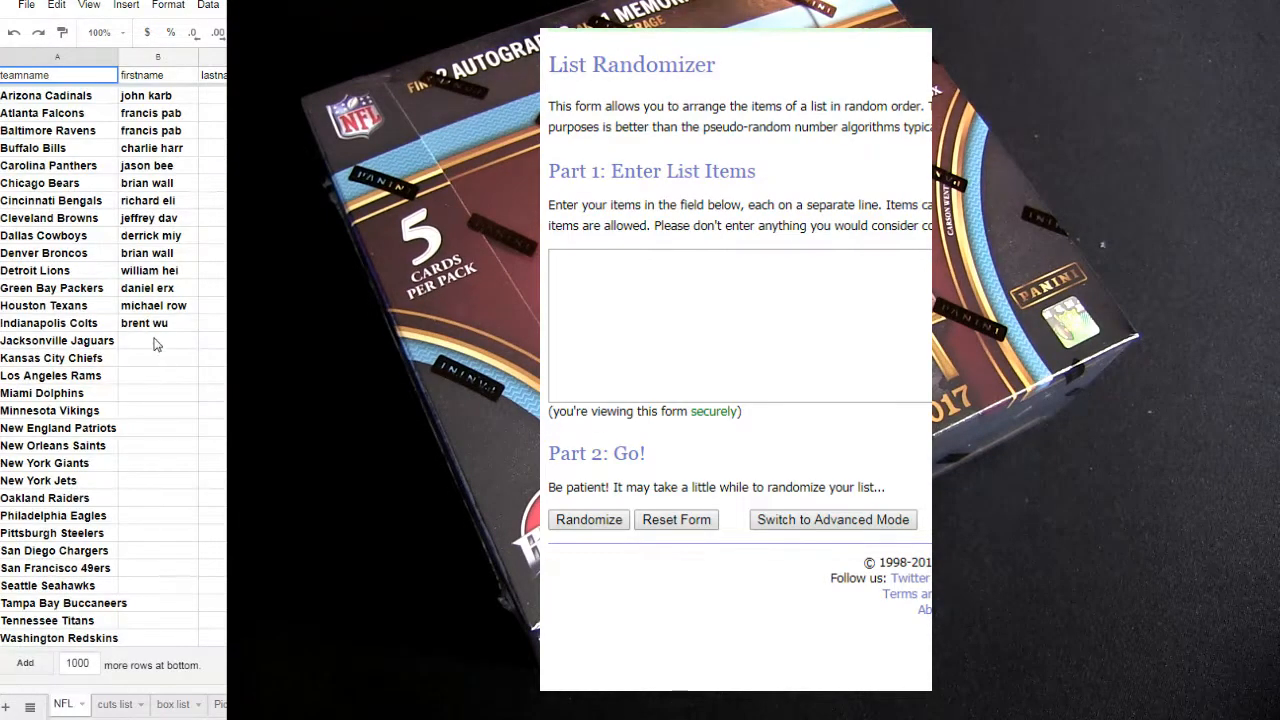
Step: Start filling names beside the NFL teams in the firstname column
text(br)
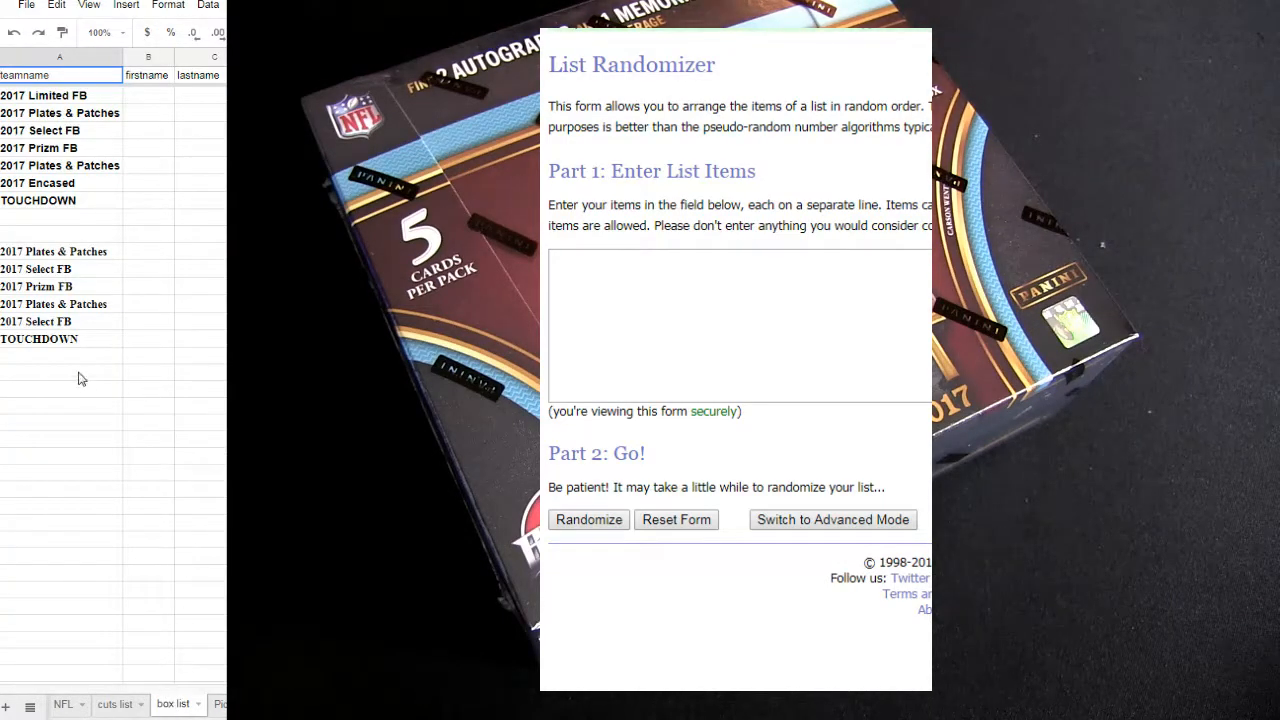
mouse_move(48, 122)
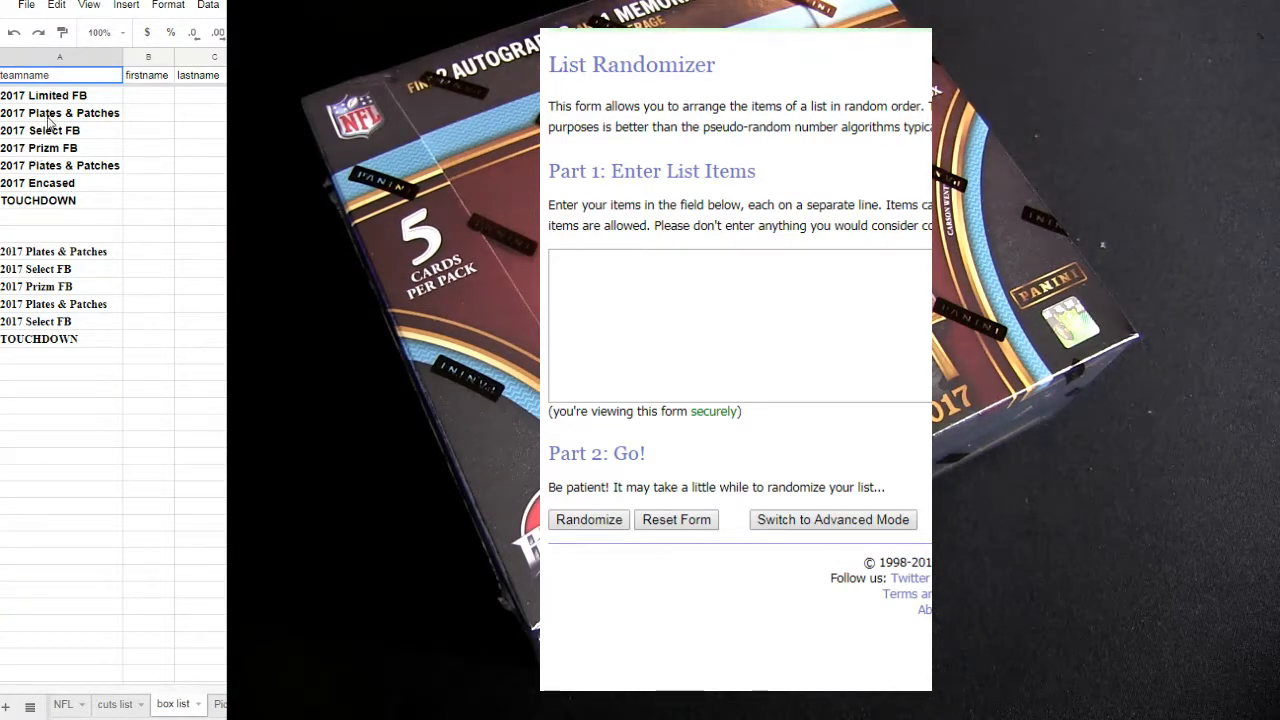
Step: Select the 2017 product entries on the box list sheet for copying
click(60, 148)
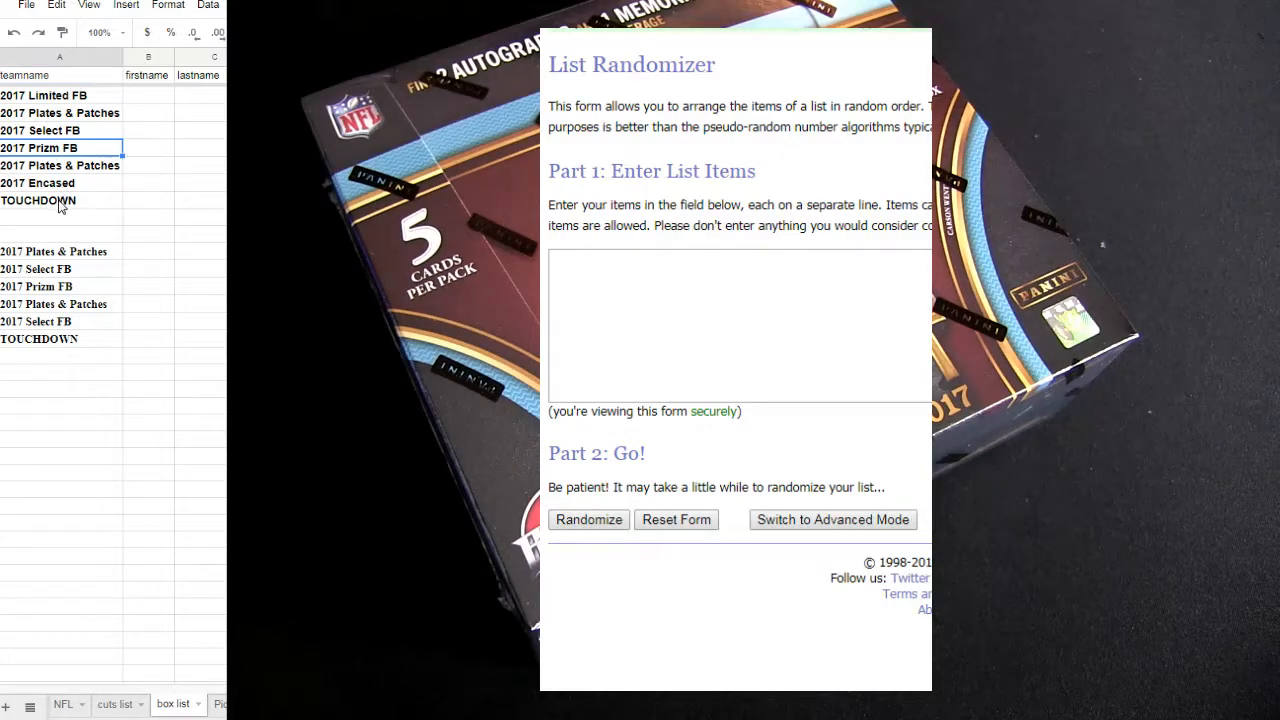
mouse_move(44, 392)
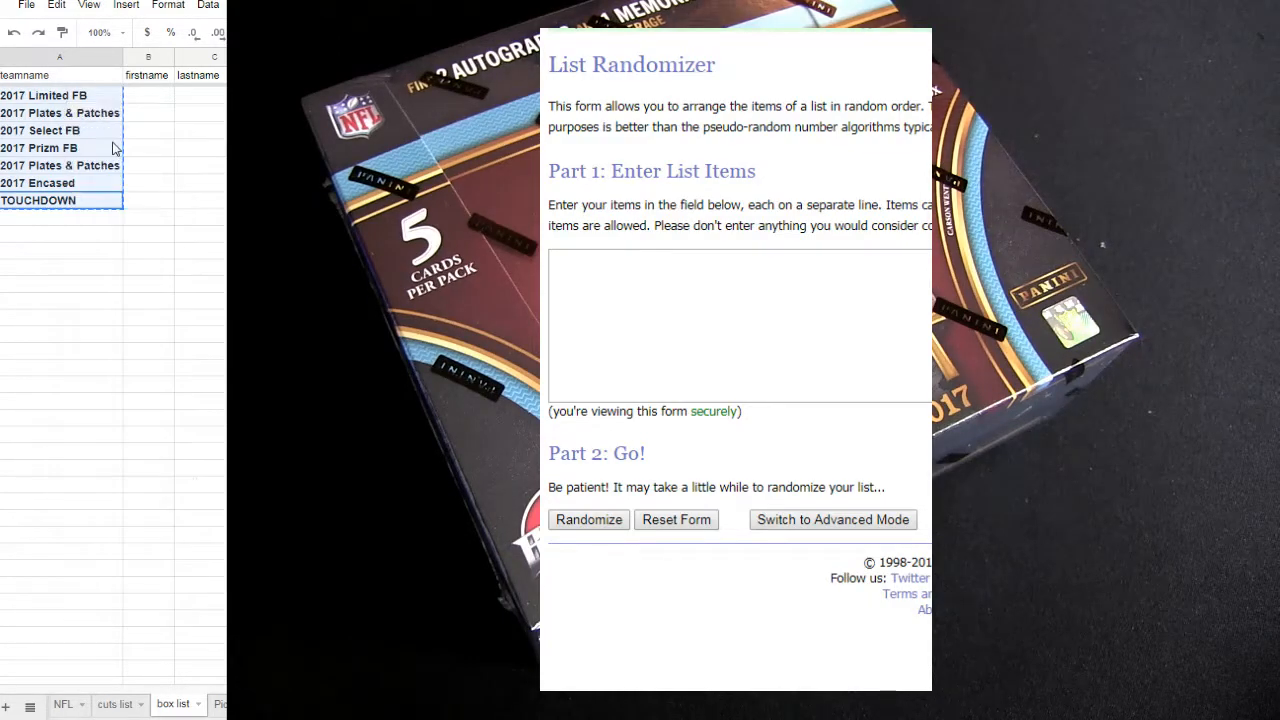
Step: Paste the seven 2017 products starting with Limited FB and randomize the order three times
text(2017 Limited FB)
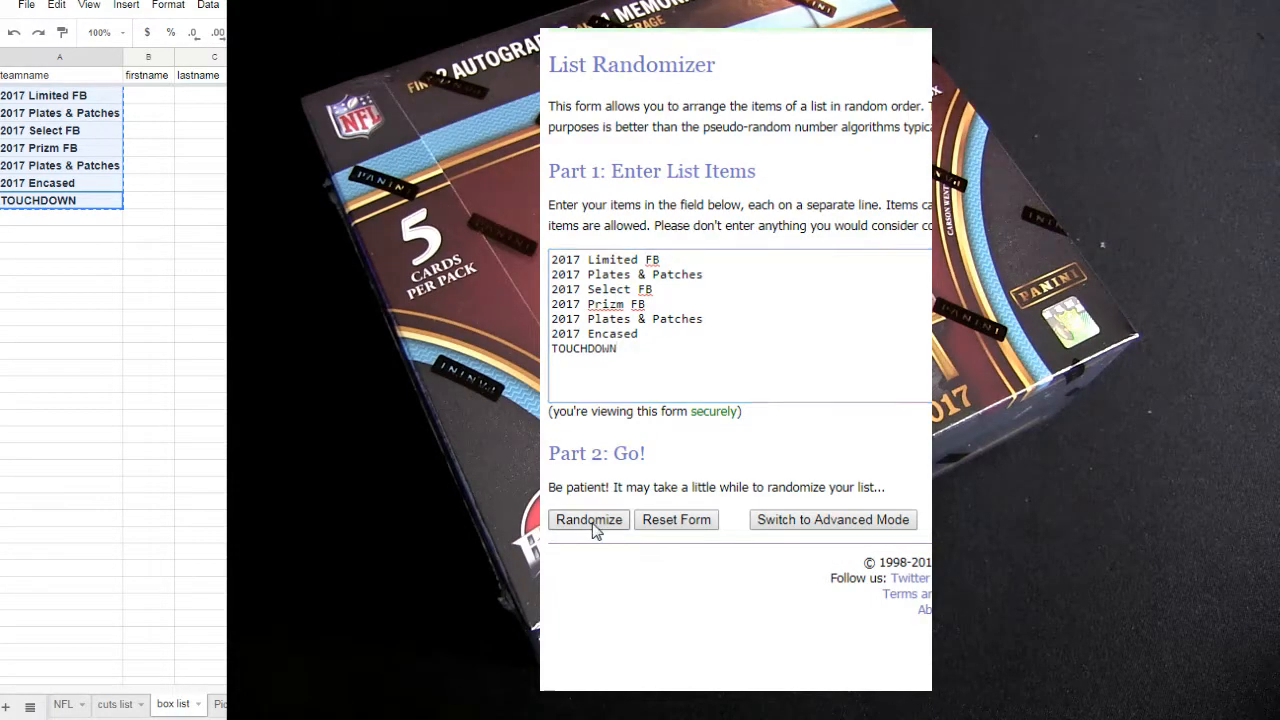
click(588, 520)
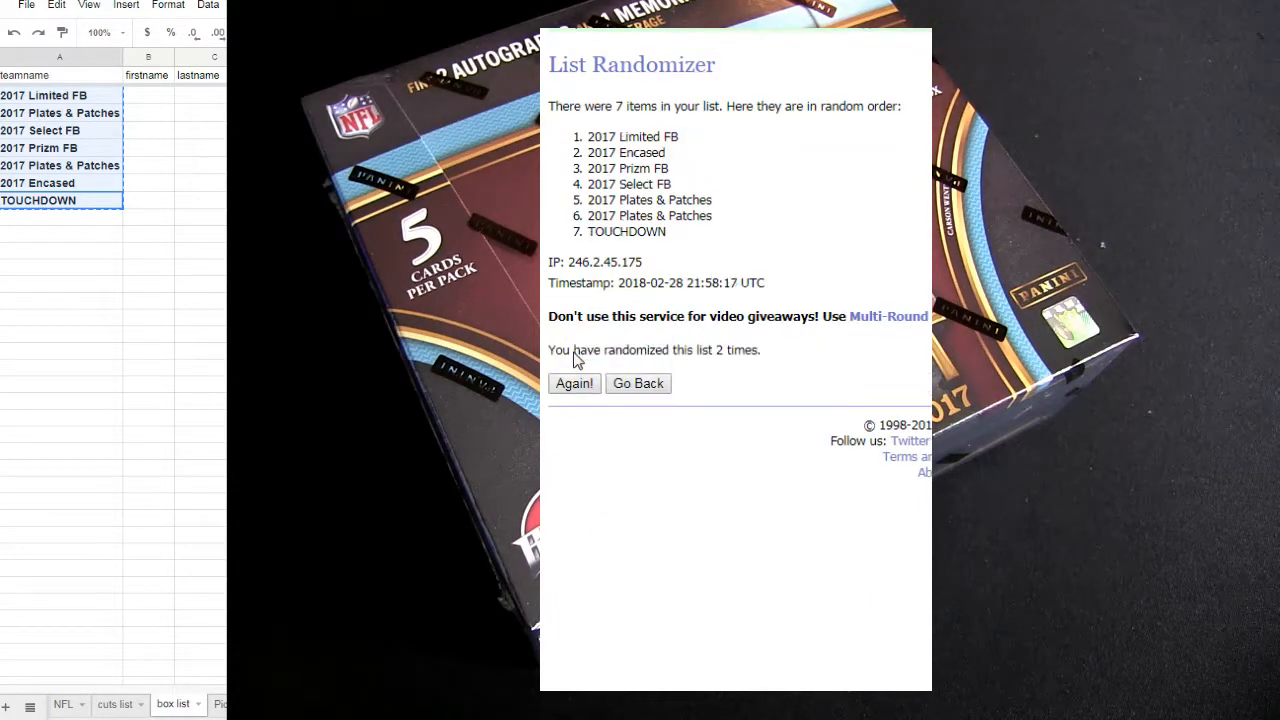
click(574, 384)
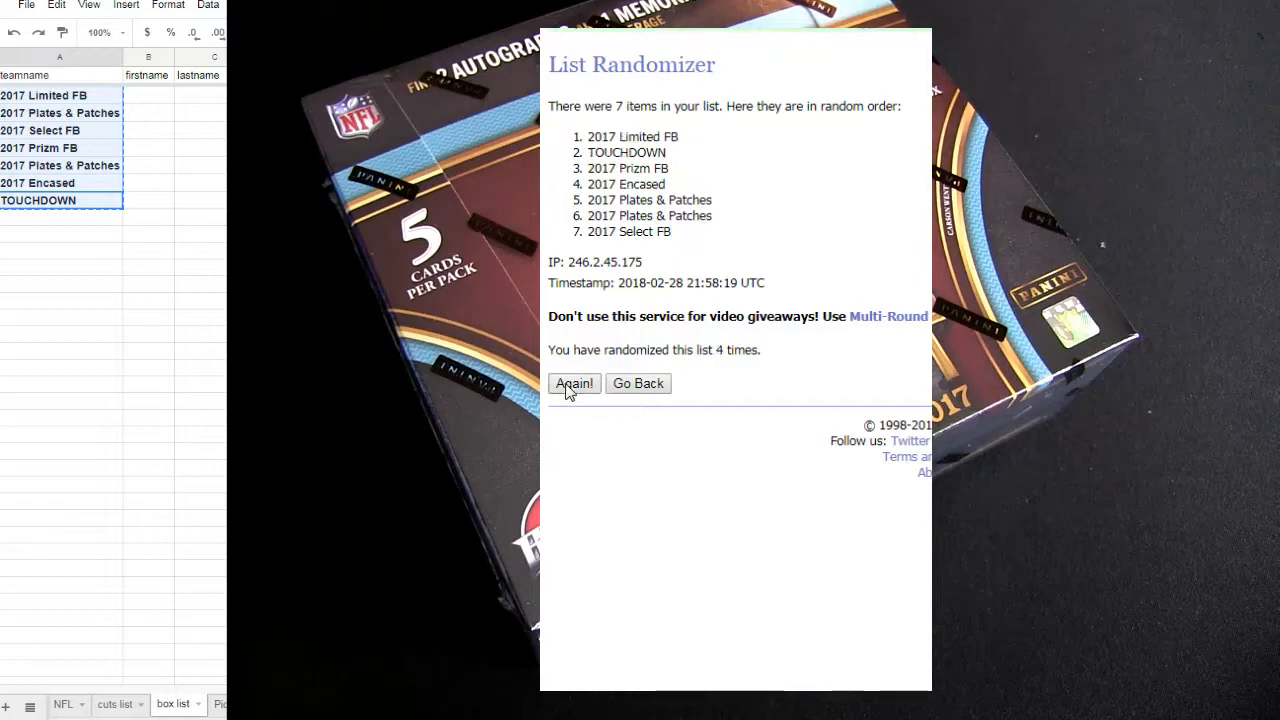
click(574, 384)
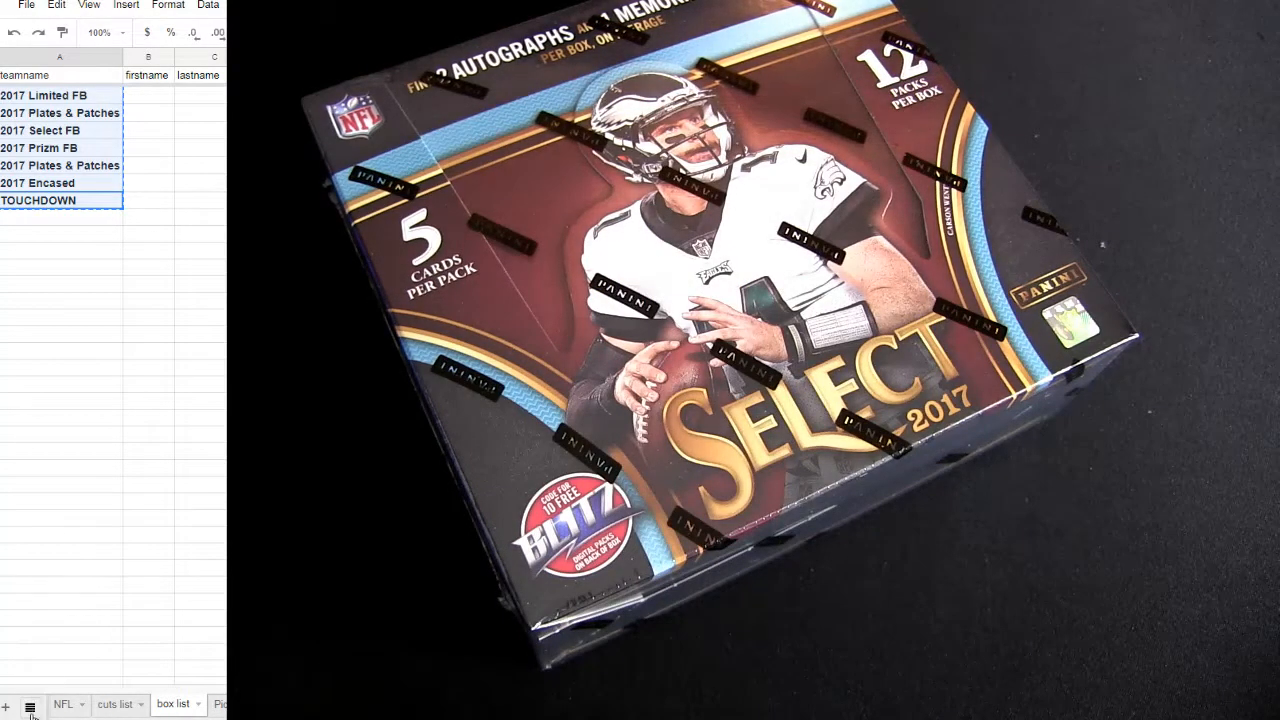
click(34, 704)
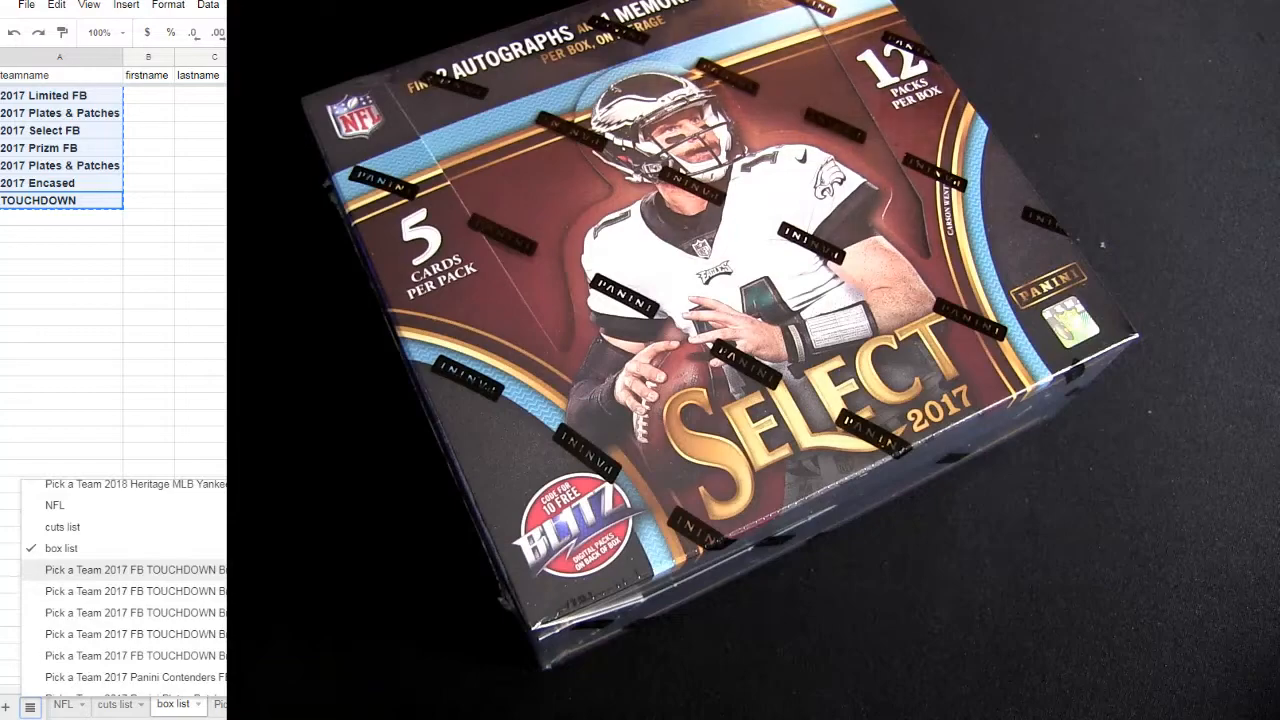